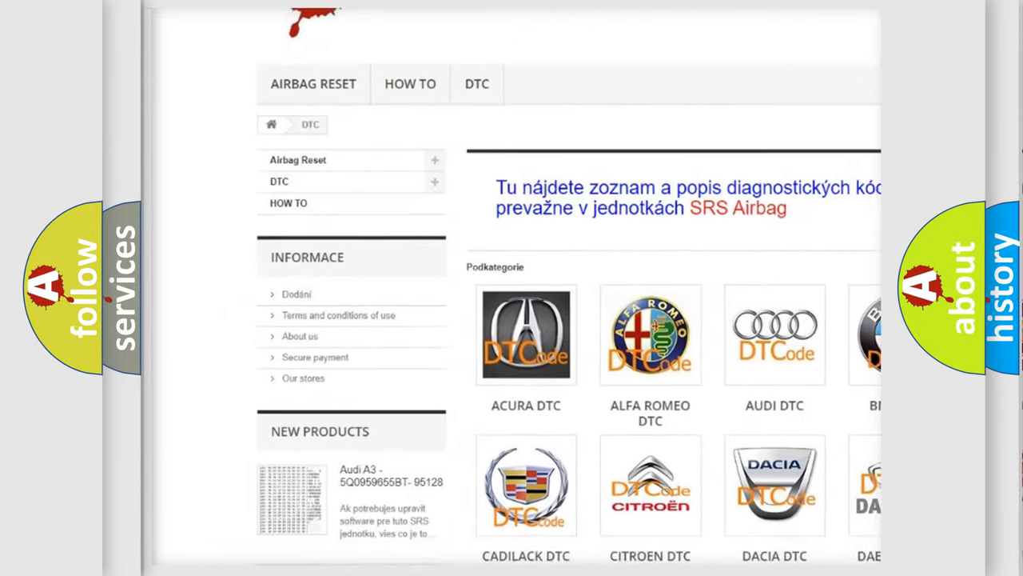
scroll(down, 3)
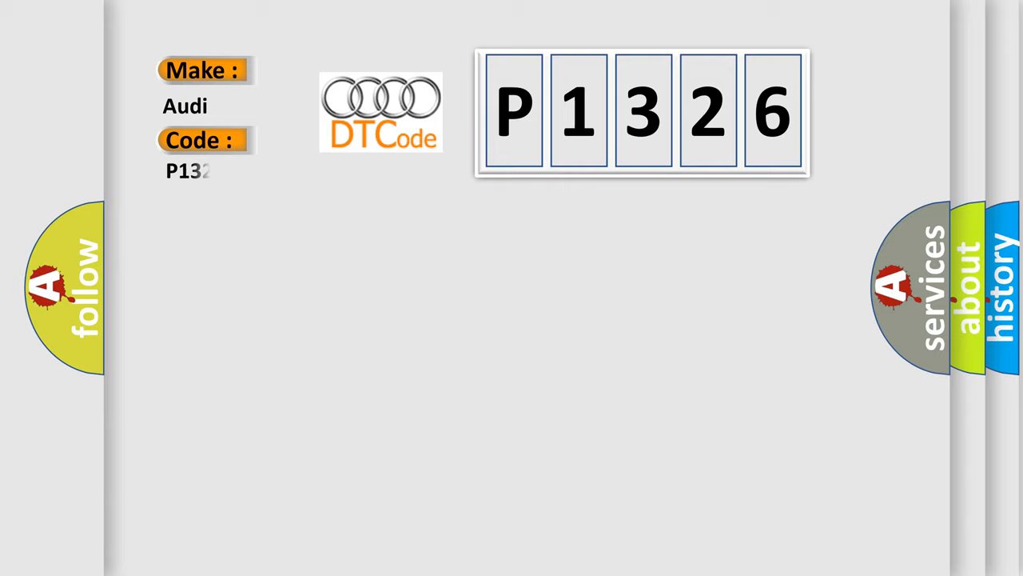
text(26)
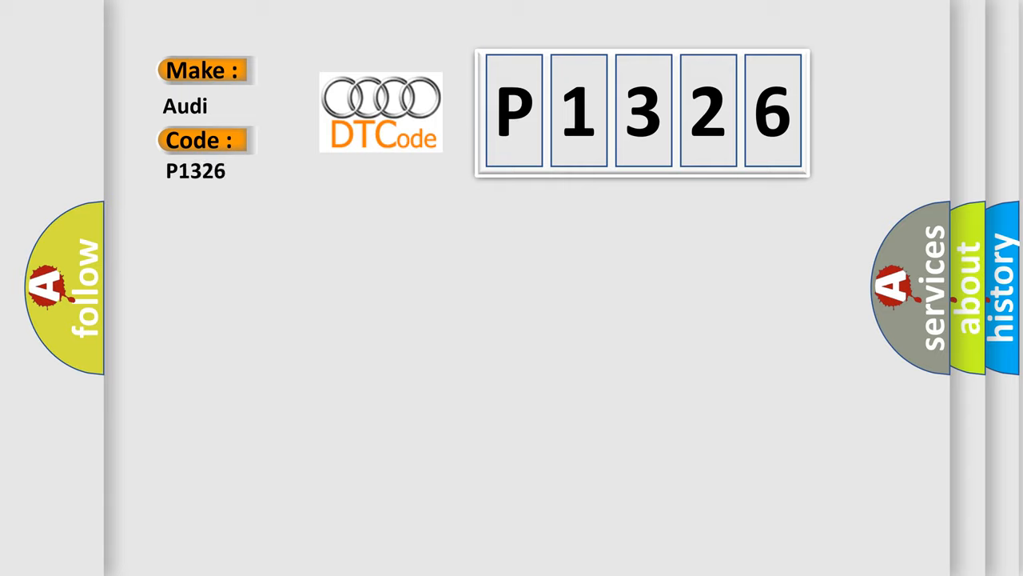